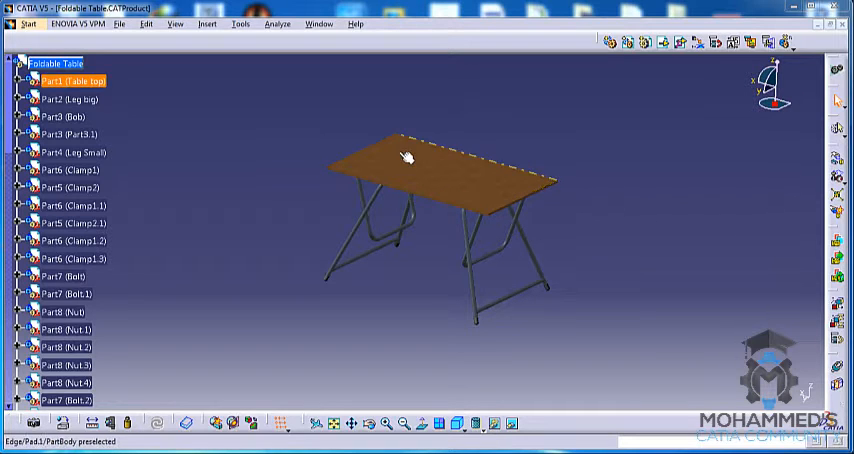
- Switch to the Foldable Table product document via the Window menu
click(174, 24)
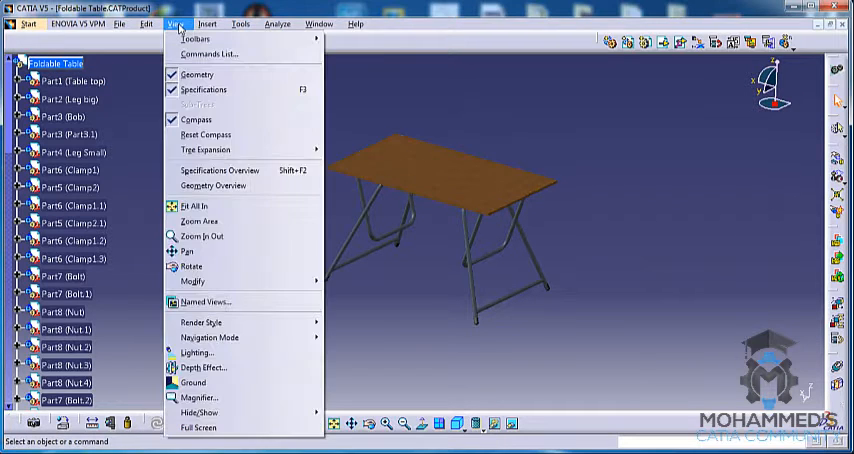
click(192, 280)
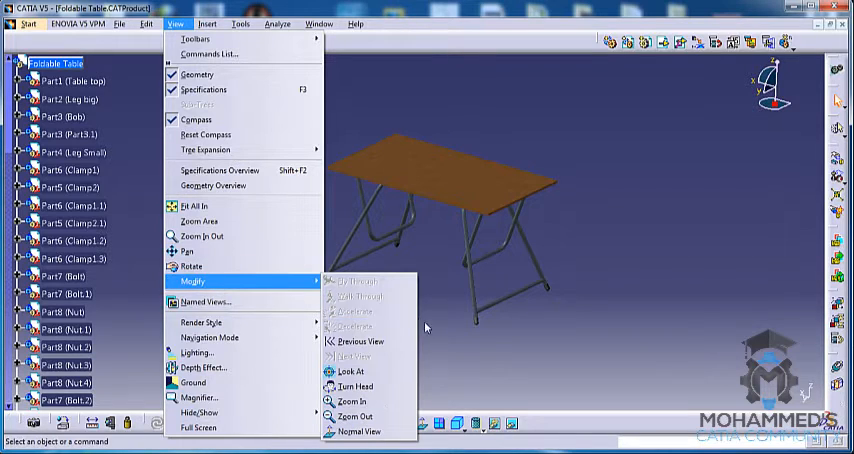
mouse_move(204, 148)
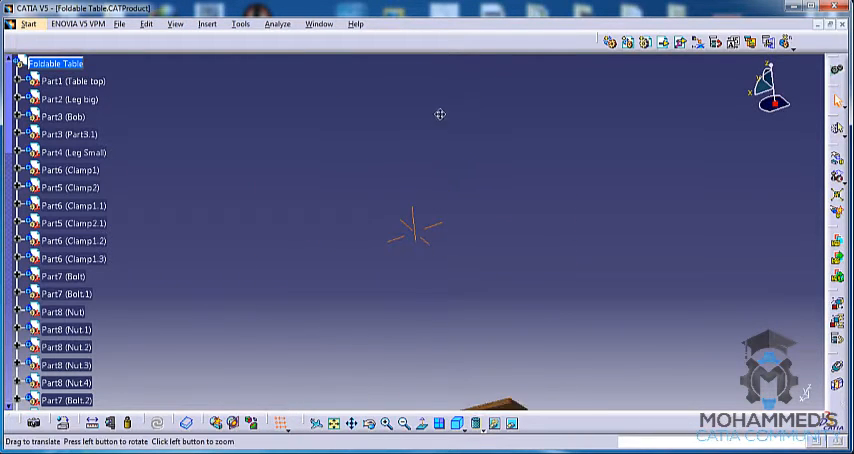
click(318, 24)
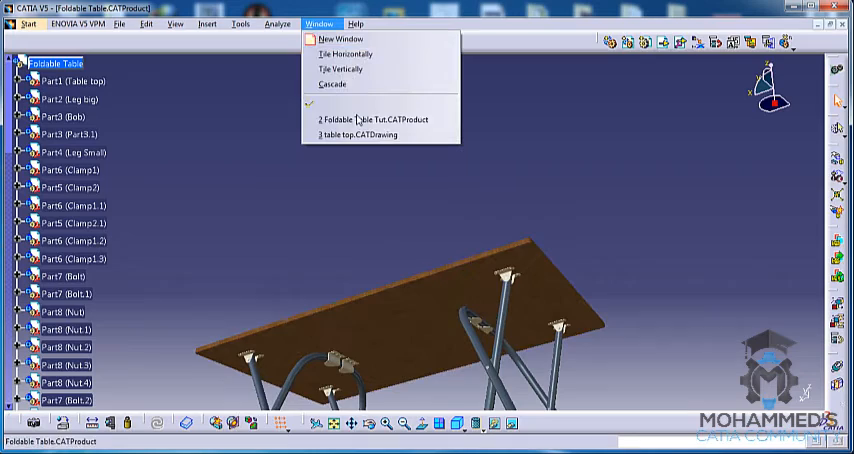
click(364, 134)
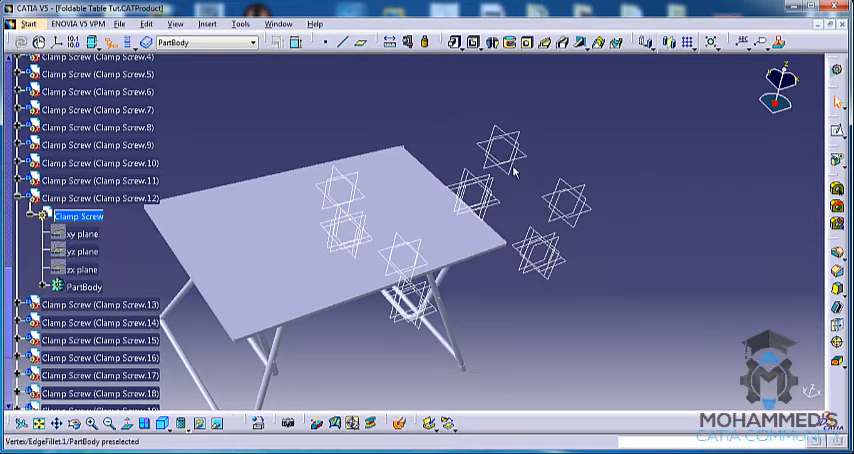
- Bring up the context menu on the Clamp Screw part in the tree
right_click(470, 178)
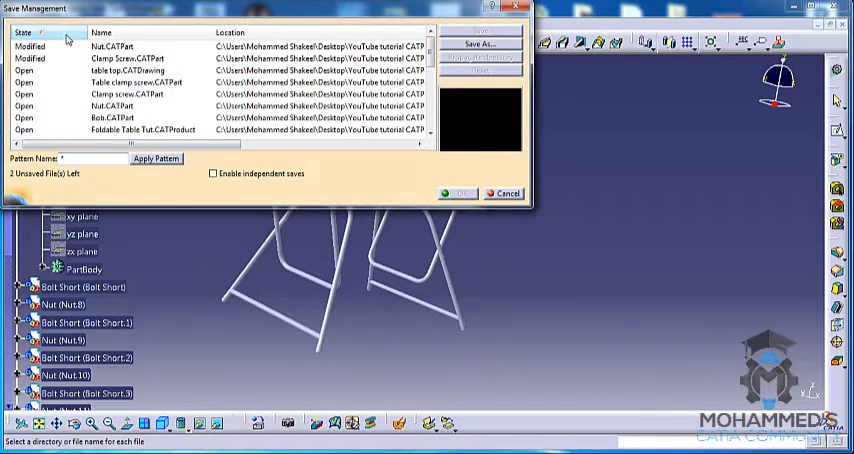
- Save all assembly documents with independent saves enabled, acknowledging the warning
click(212, 172)
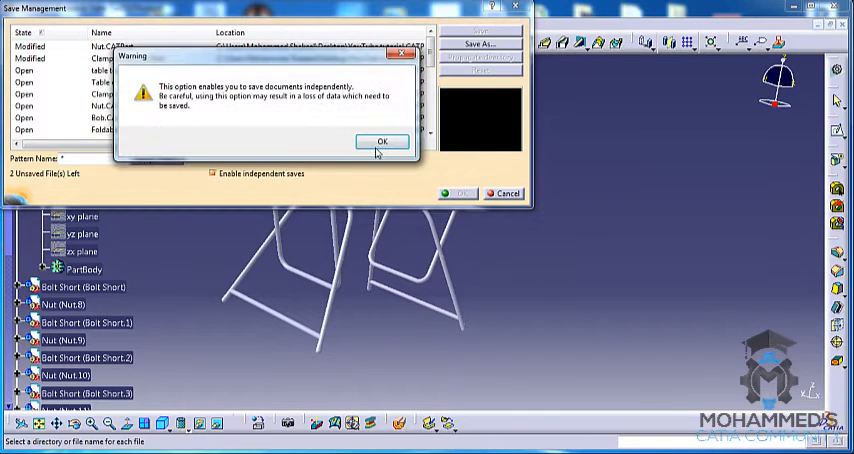
click(382, 140)
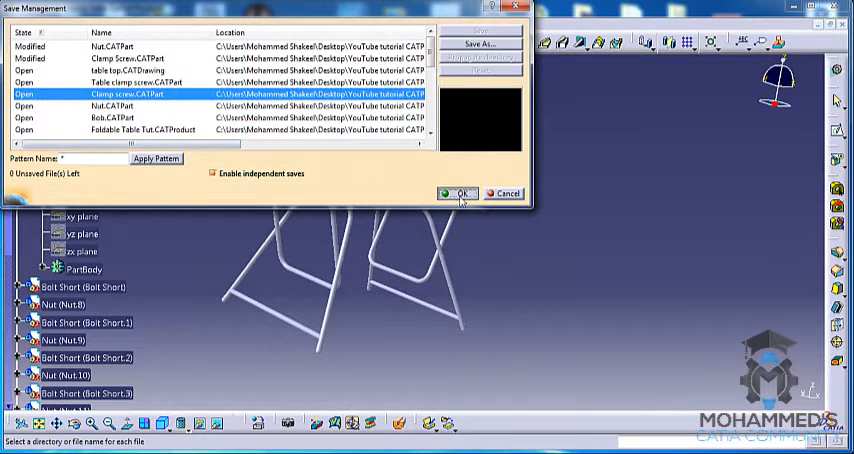
click(458, 192)
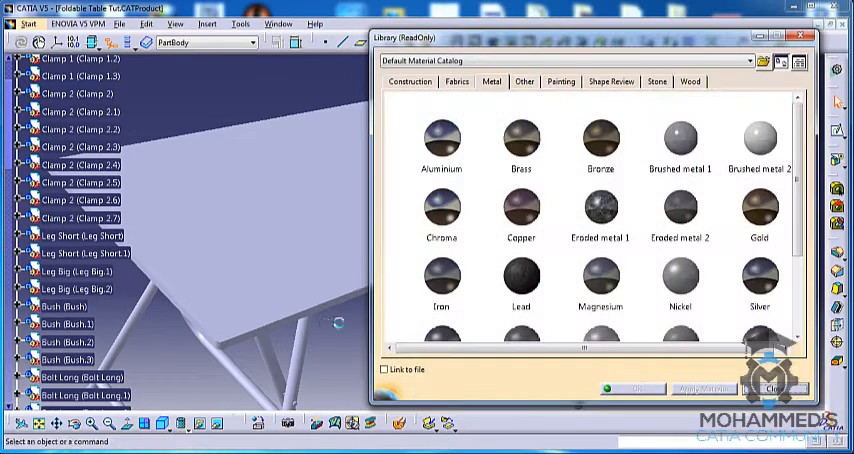
- Give the table top a wood material from the Wood library
click(688, 80)
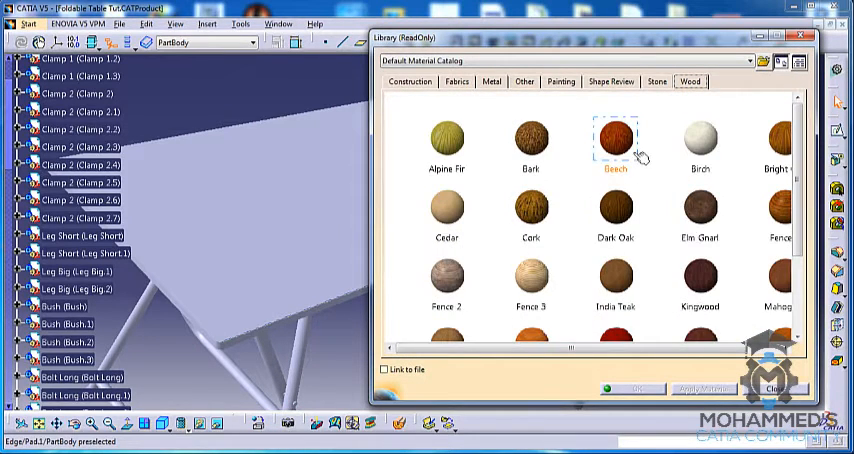
click(784, 144)
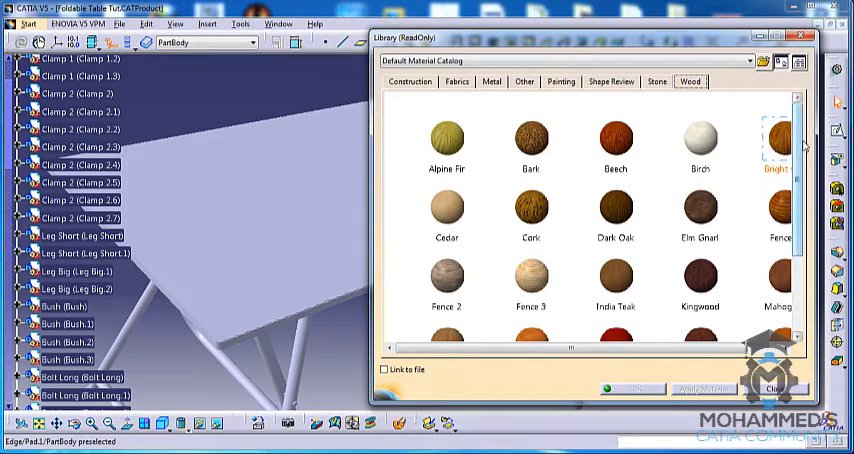
scroll(down, 3)
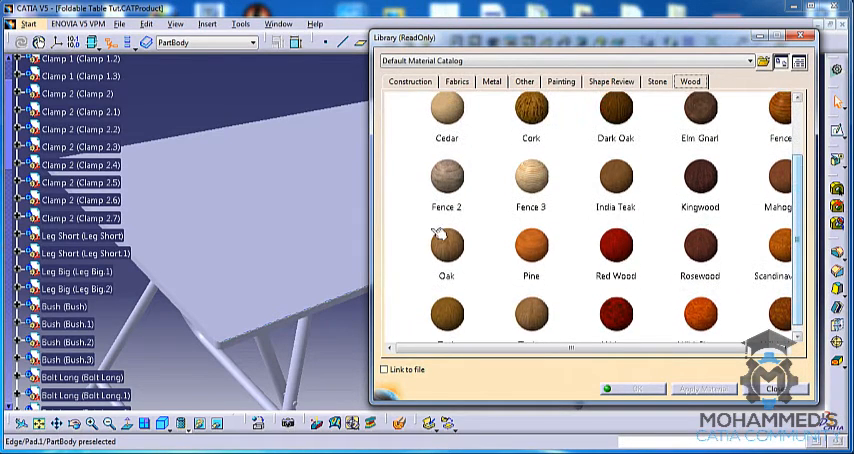
click(446, 244)
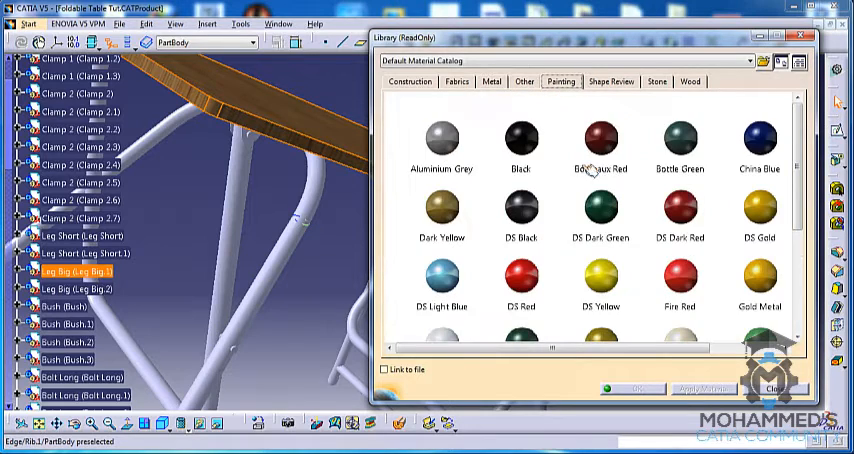
- Give the leg tubes a metallic paint material from the Painting library
scroll(down, 3)
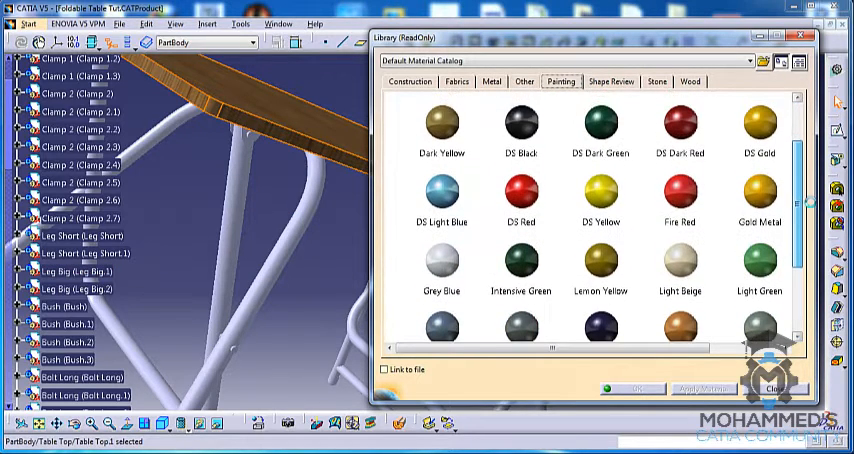
scroll(down, 3)
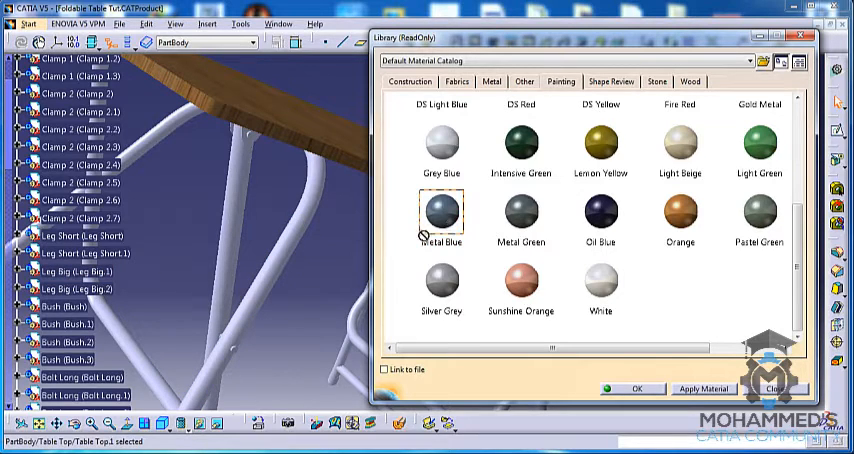
click(72, 270)
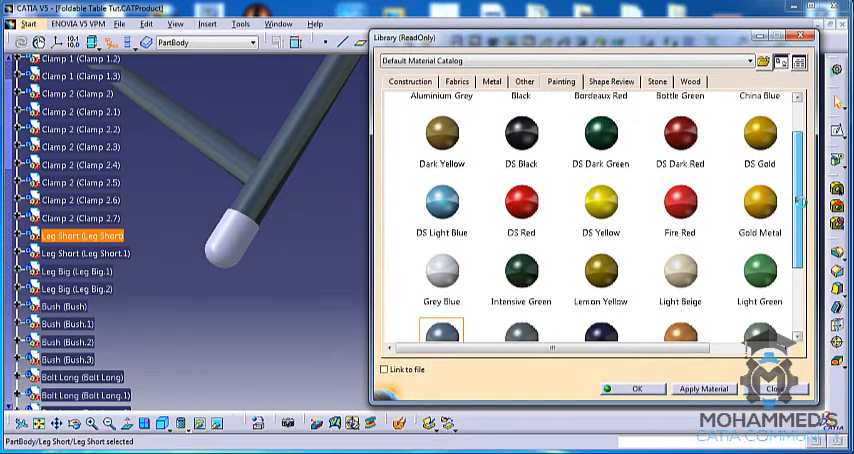
- Give the Bush part the DS Black paint material and select the long bolt next
click(520, 130)
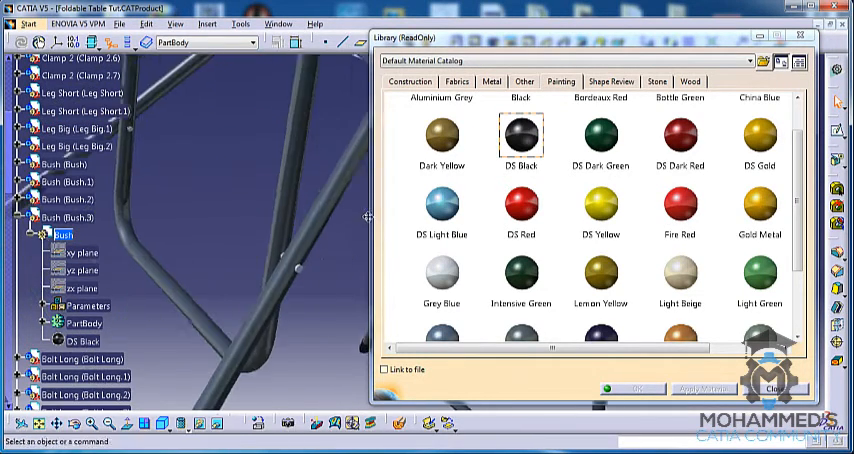
click(76, 92)
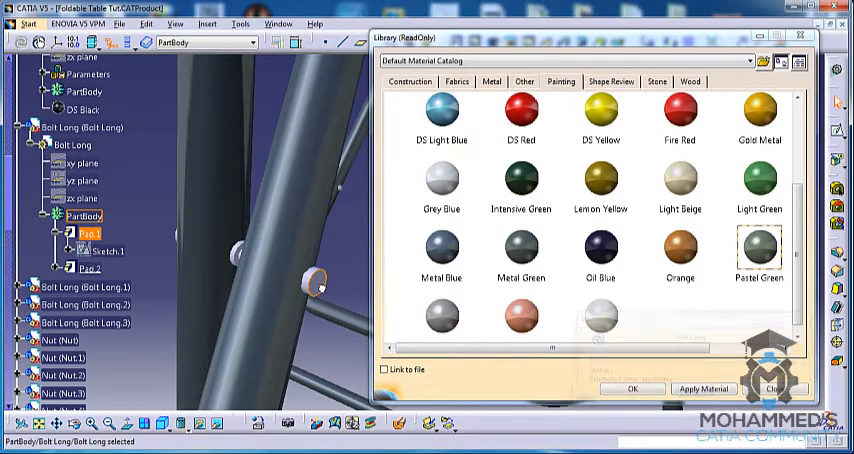
- Give the Bolt Long part the Pastel Green material
click(704, 388)
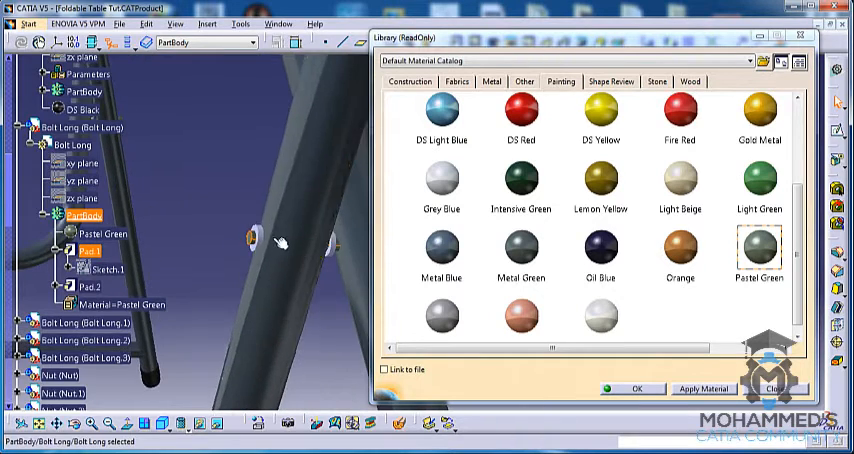
click(520, 184)
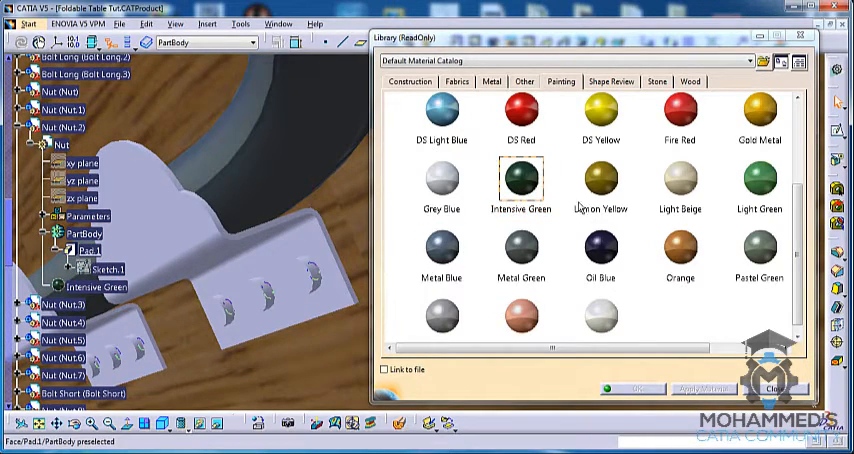
- Give the nut parts the Metal Green material instead of Intensive Green
click(520, 184)
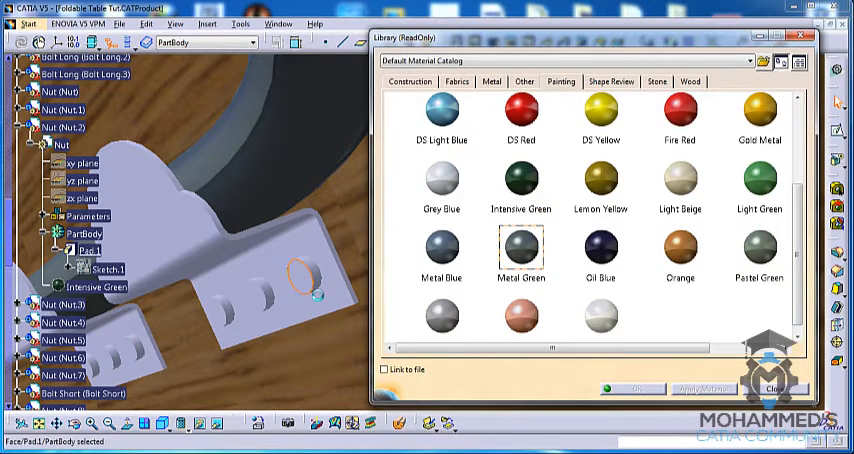
click(520, 238)
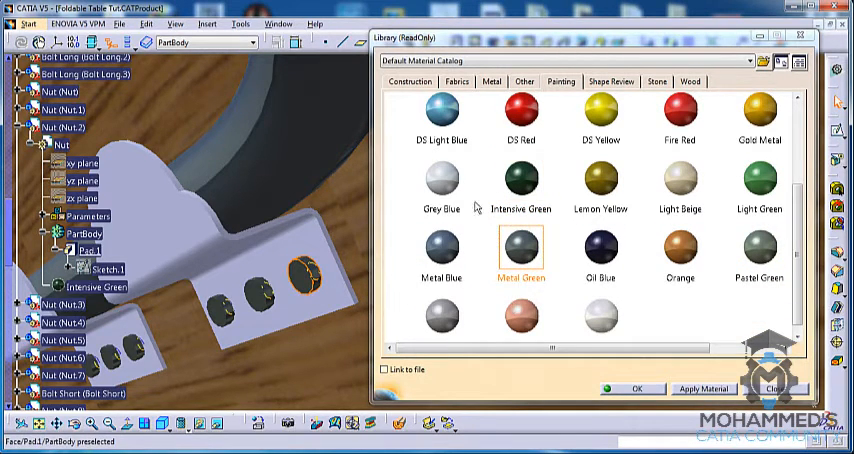
click(440, 180)
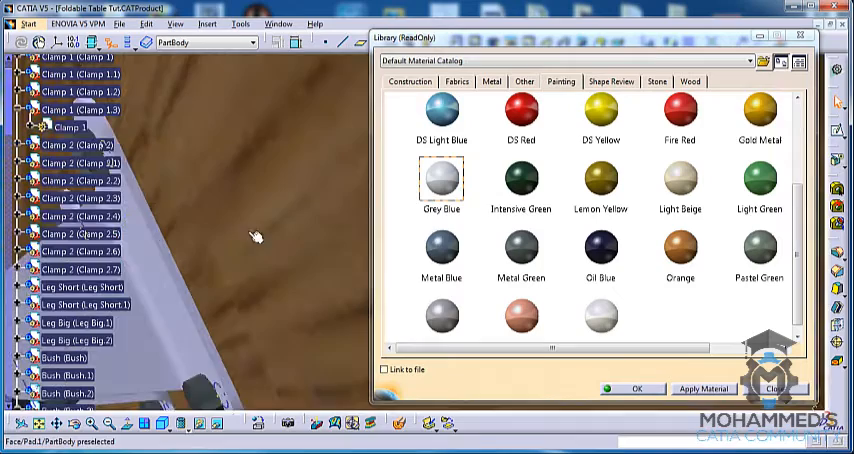
- Give the clamp parts the Grey Blue material and select the short bolt
click(62, 244)
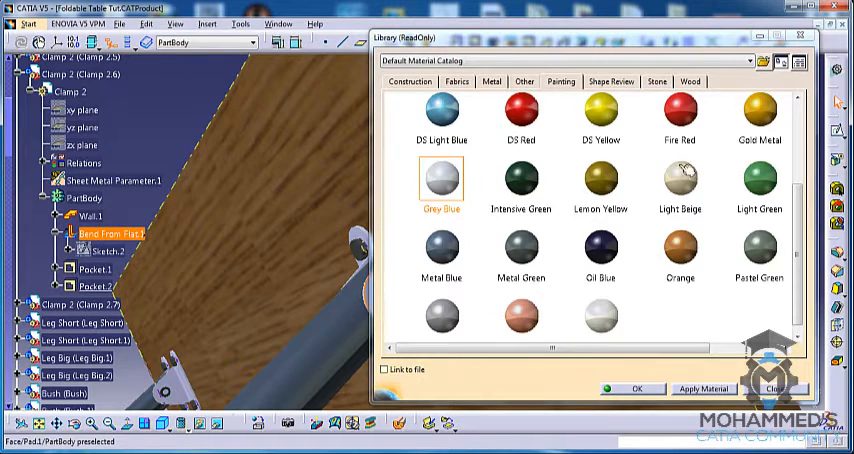
click(440, 112)
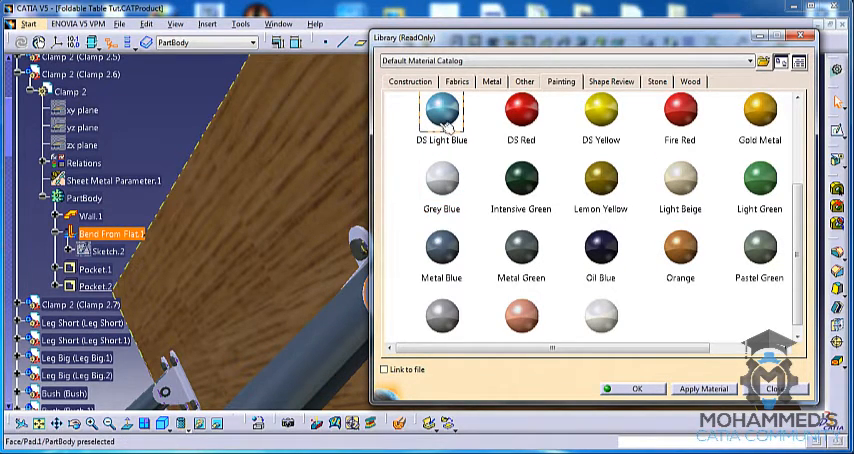
click(60, 92)
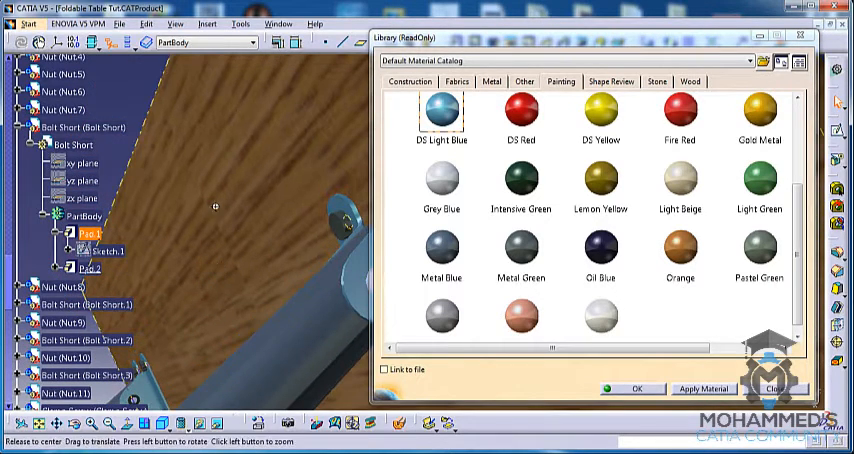
- Give the short bolts the Metal Blue material and close the library
scroll(down, 3)
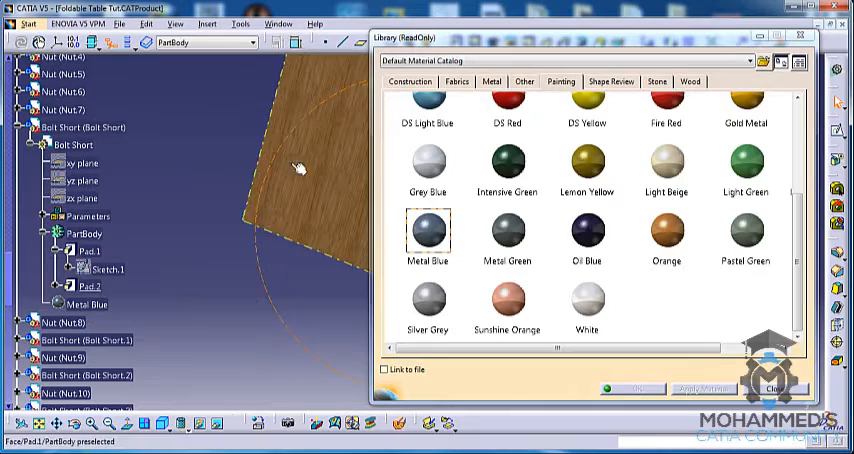
click(428, 236)
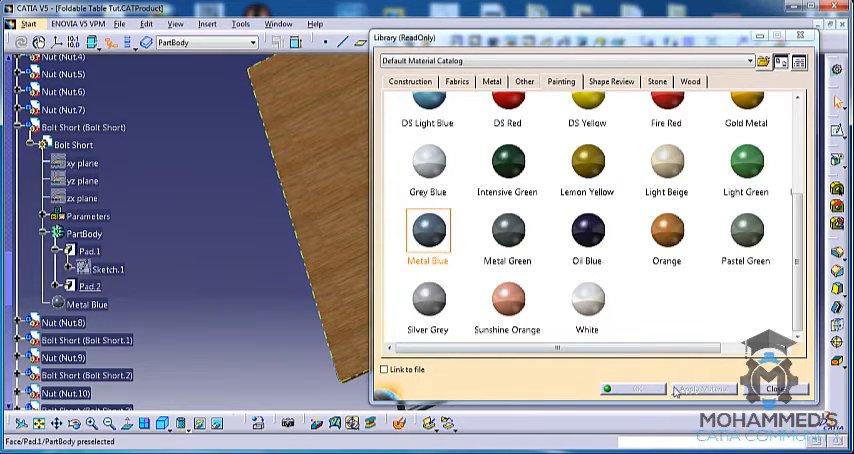
click(772, 388)
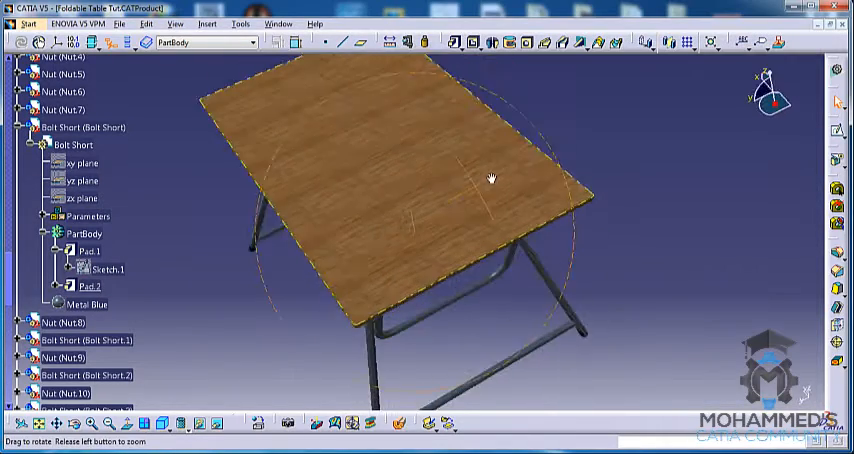
- Switch the 3D view to Walk navigation mode from the View menu
click(176, 24)
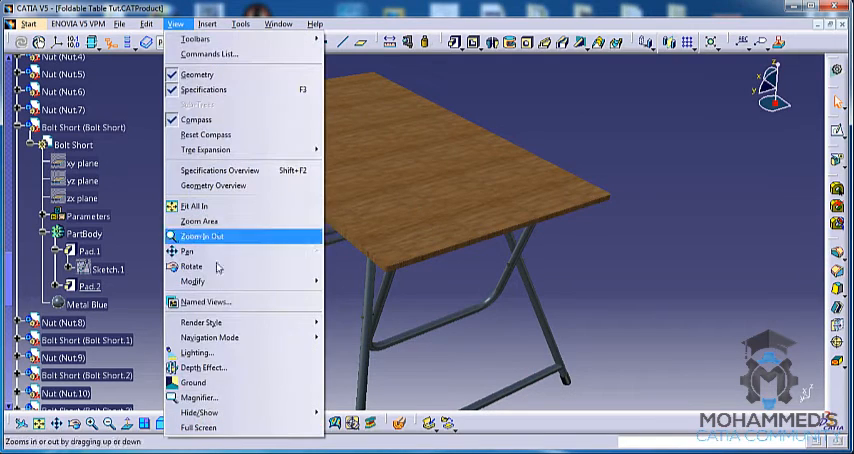
mouse_move(206, 336)
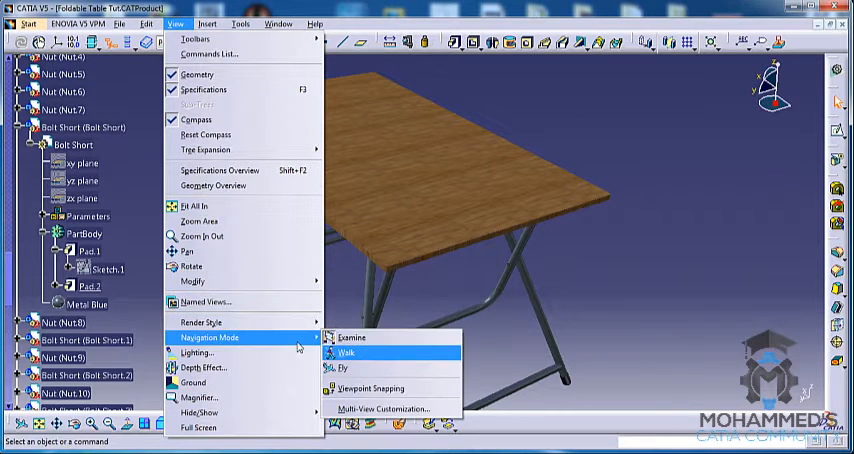
click(368, 352)
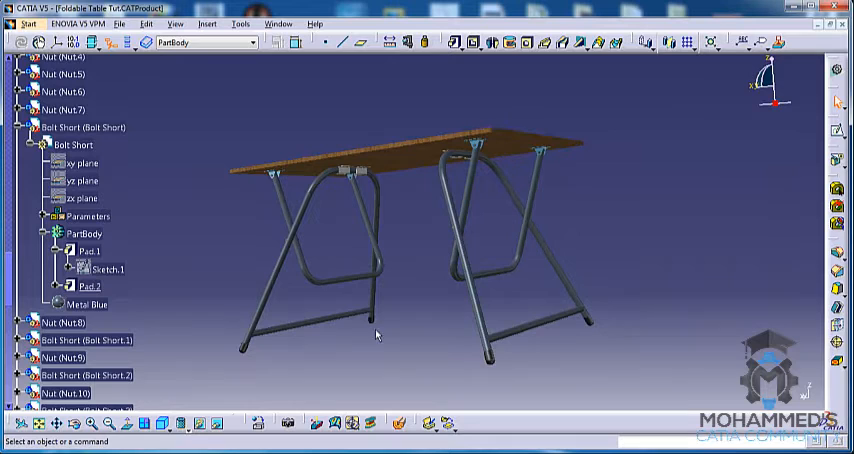
mouse_move(288, 420)
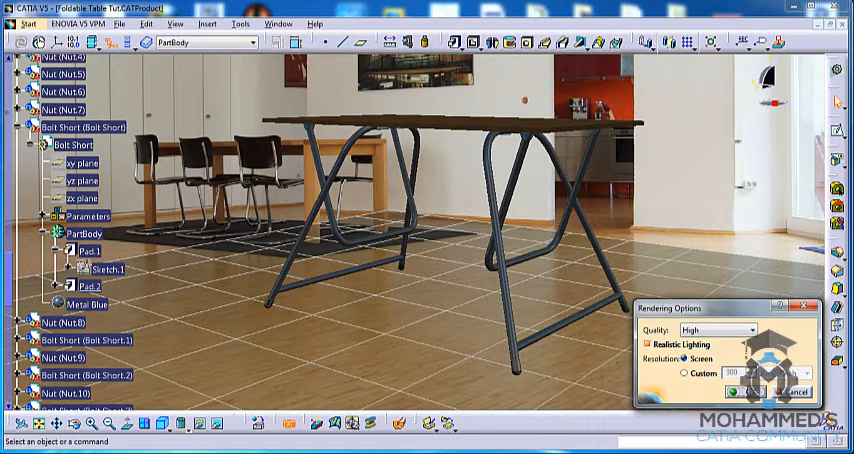
- Render the table at High quality with realistic lighting in the room scene
click(736, 388)
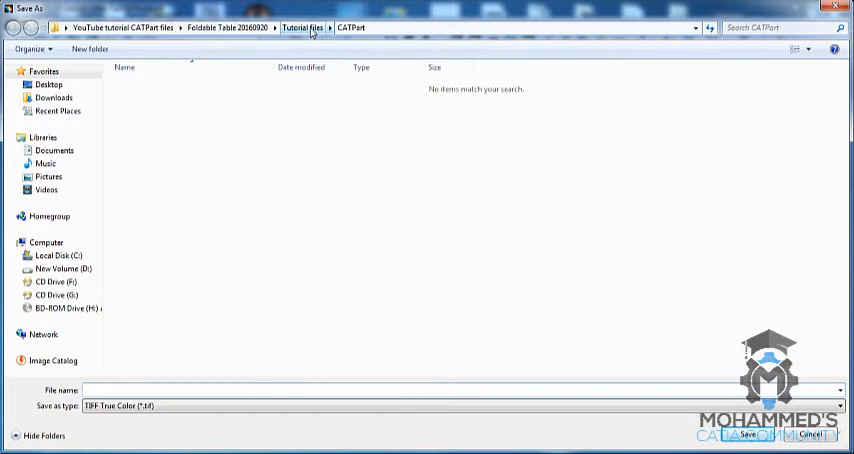
- Save the render as JPEG 'Render Tut 1' in the Tutorial files folder
click(300, 28)
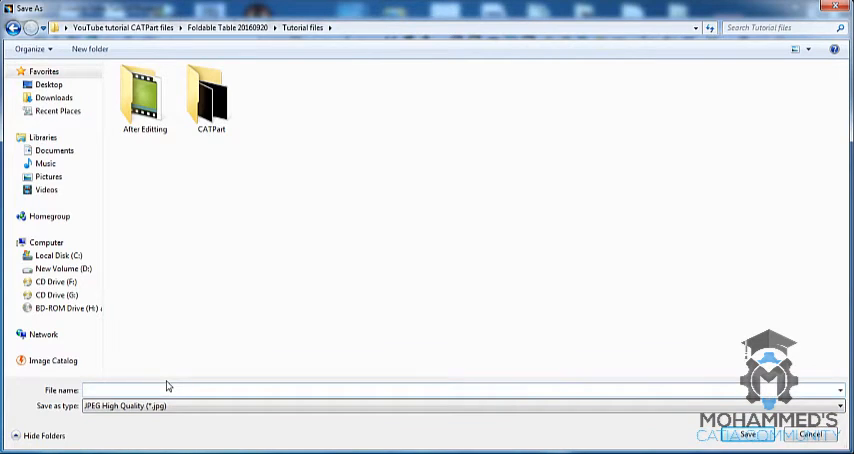
text(Render 1)
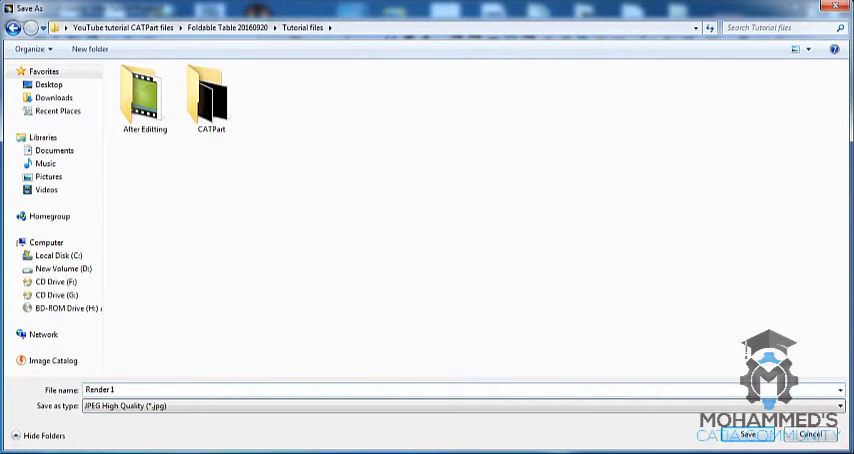
key(BackSpace)
text(Tut )
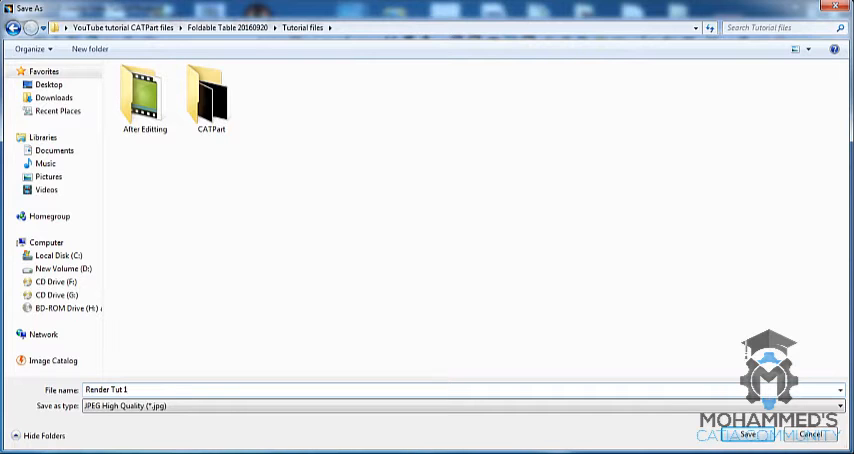
click(752, 434)
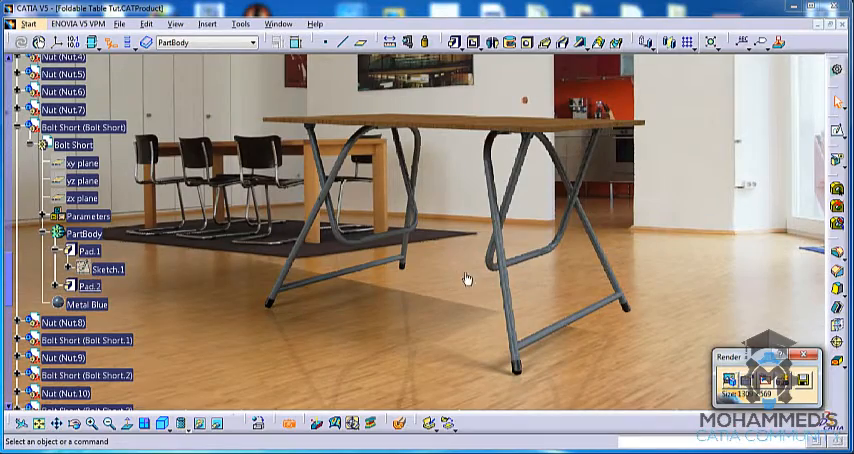